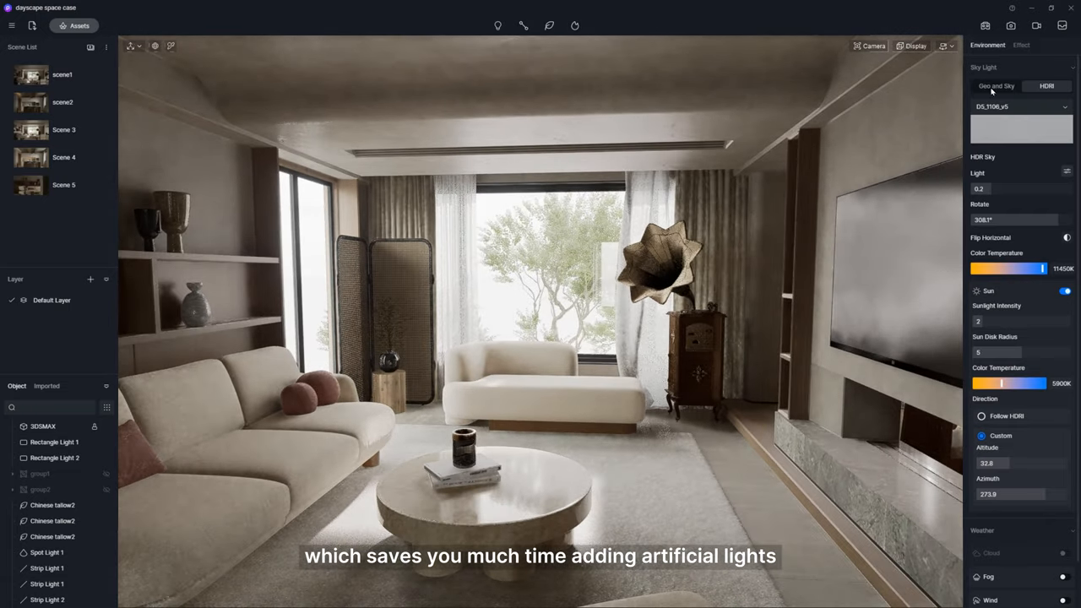
Switch Sky Light to Geo and Sky and drag the sun dial to about 16:24 late afternoon.
left_click(990, 84)
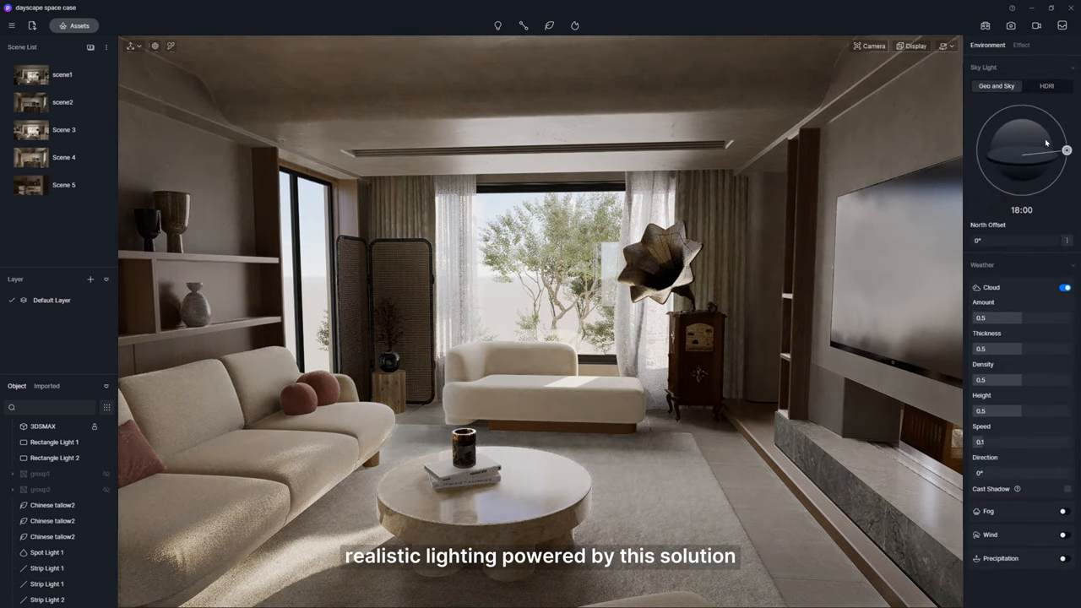
left_click_drag(1046, 142, 1063, 132)
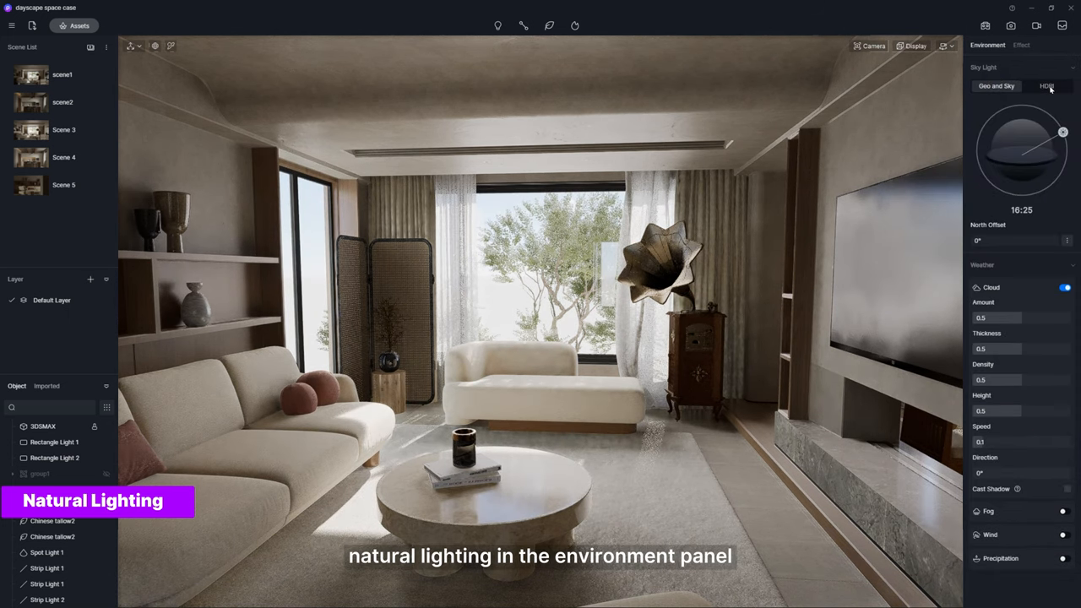
left_click(1047, 85)
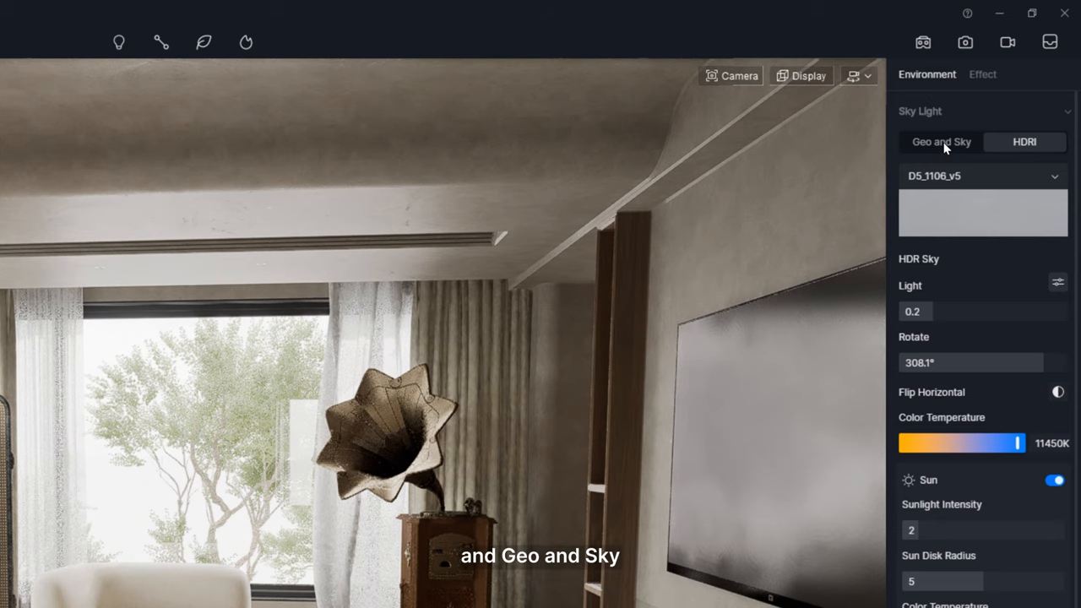
left_click(942, 142)
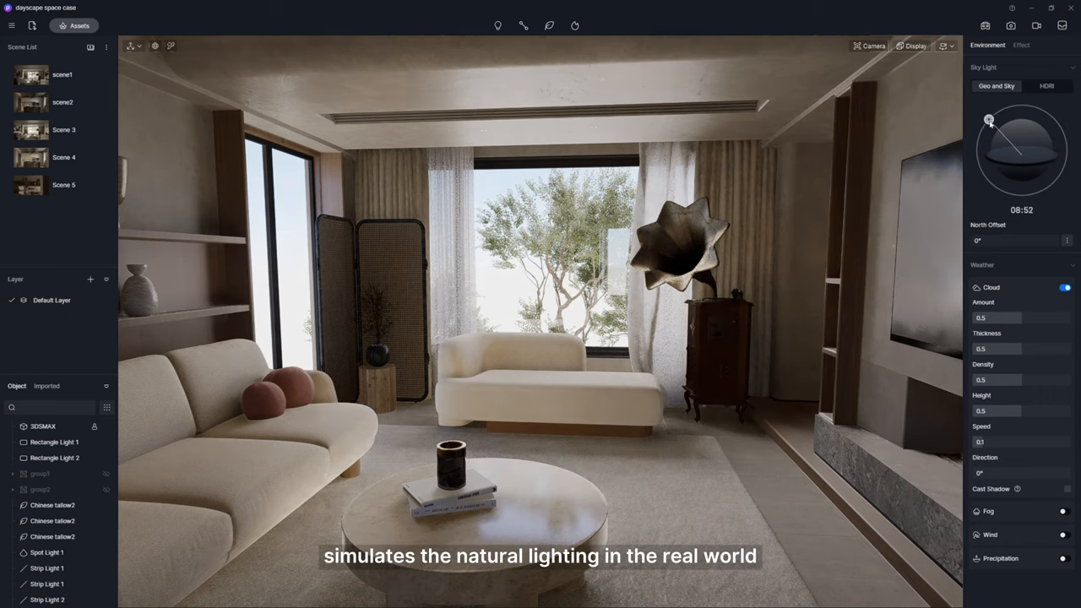
left_click_drag(990, 118, 1067, 154)
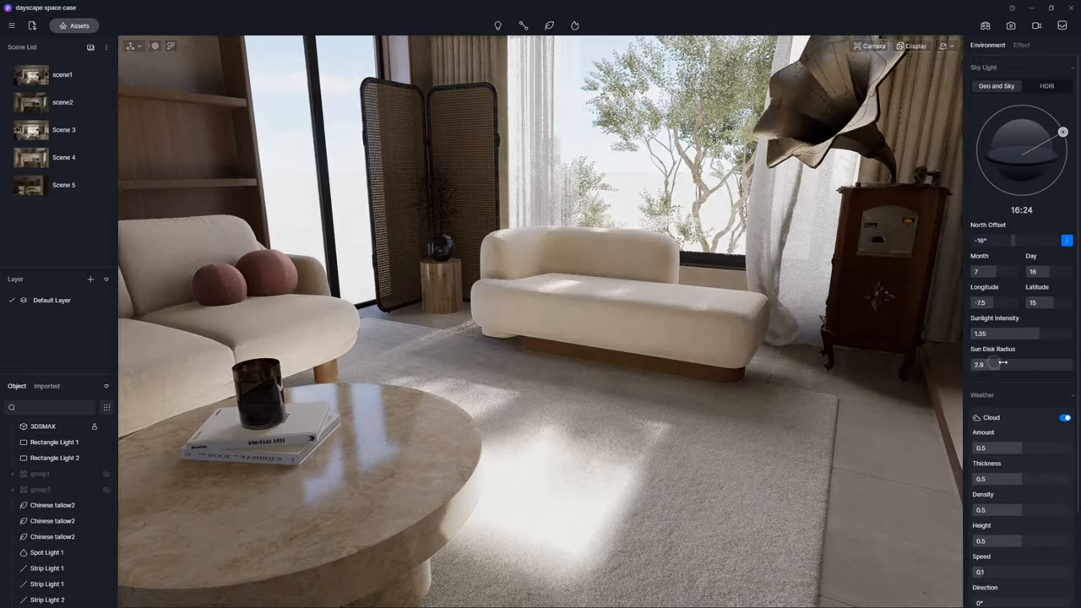
Switch Sky Light to HDRI, pick a city sky preset and toggle the separate Sun option.
left_click(1047, 85)
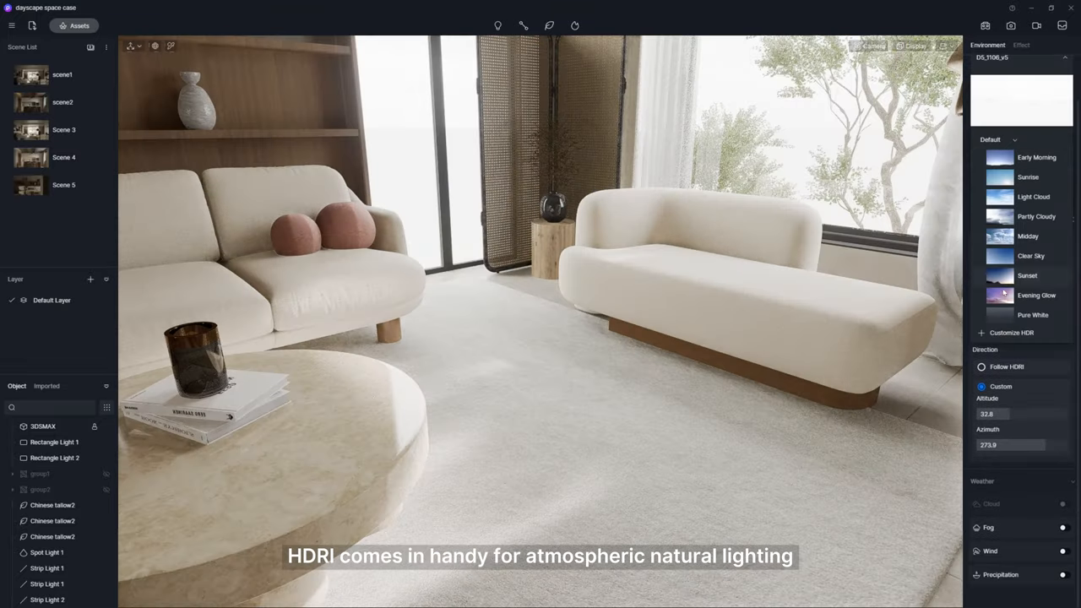
left_click(1030, 275)
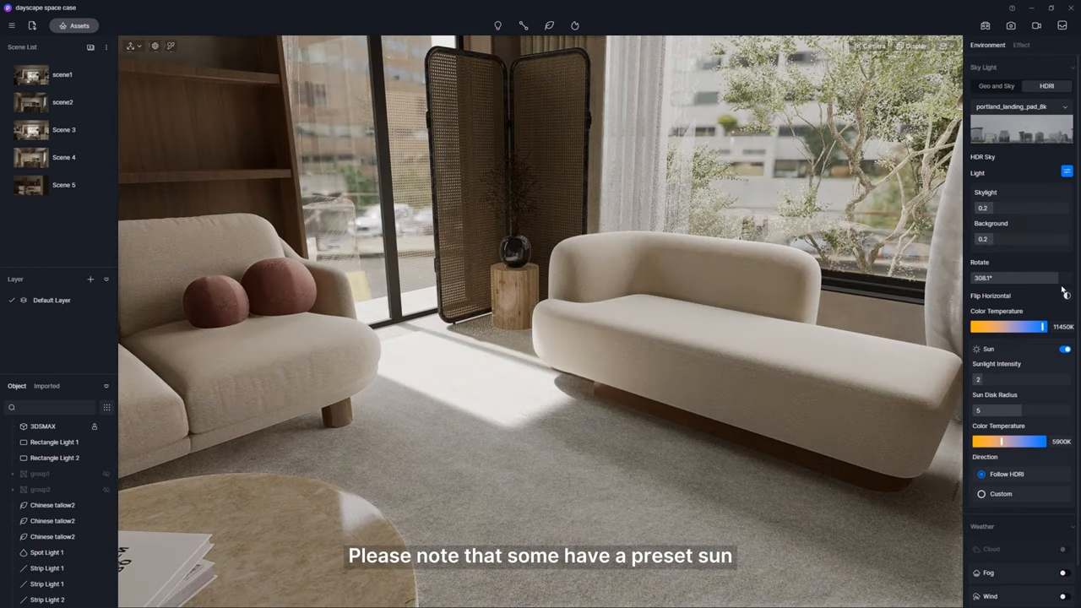
left_click(1064, 349)
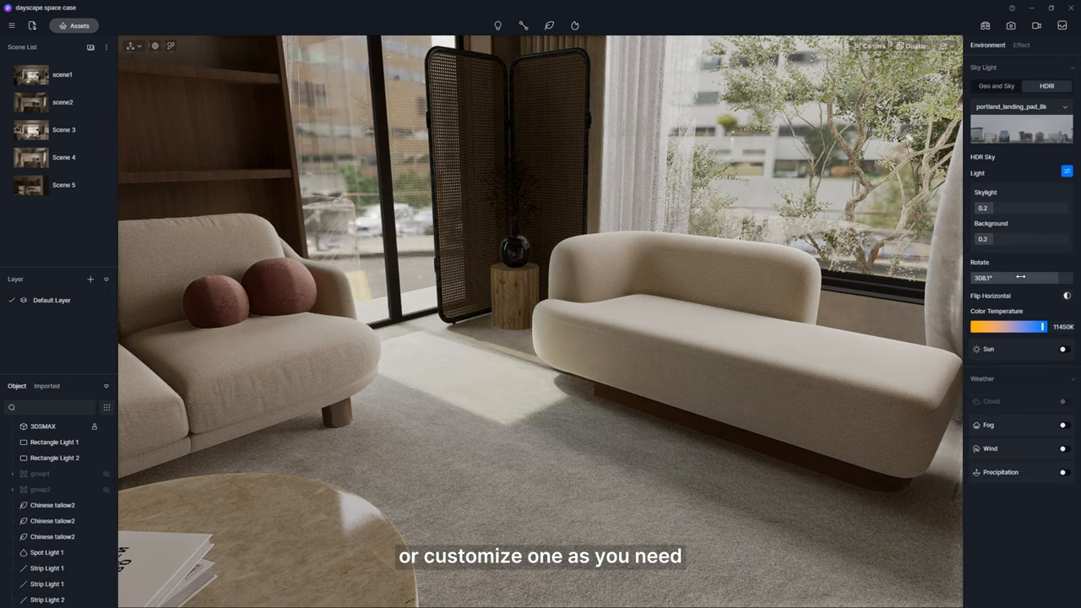
left_click(1064, 349)
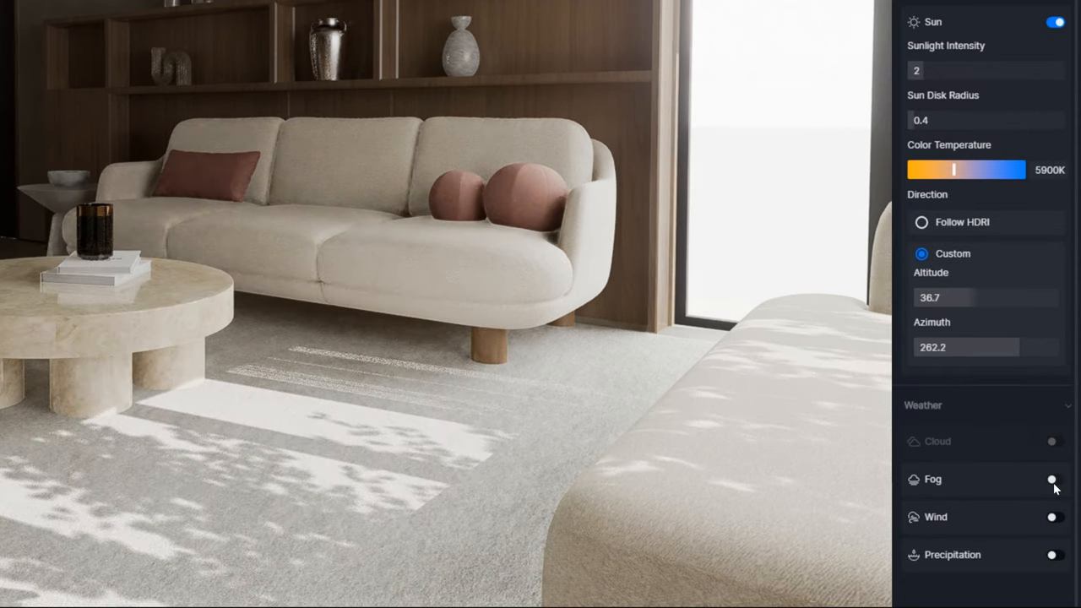
Turn on Fog in the Weather section and enable Volume Light for it.
left_click(1053, 480)
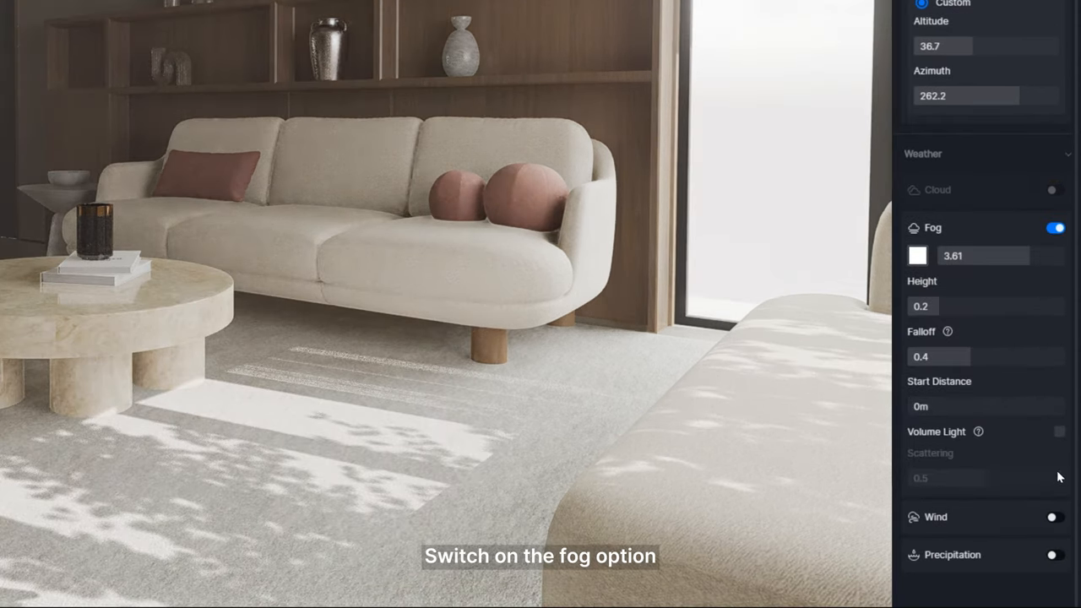
left_click(1056, 432)
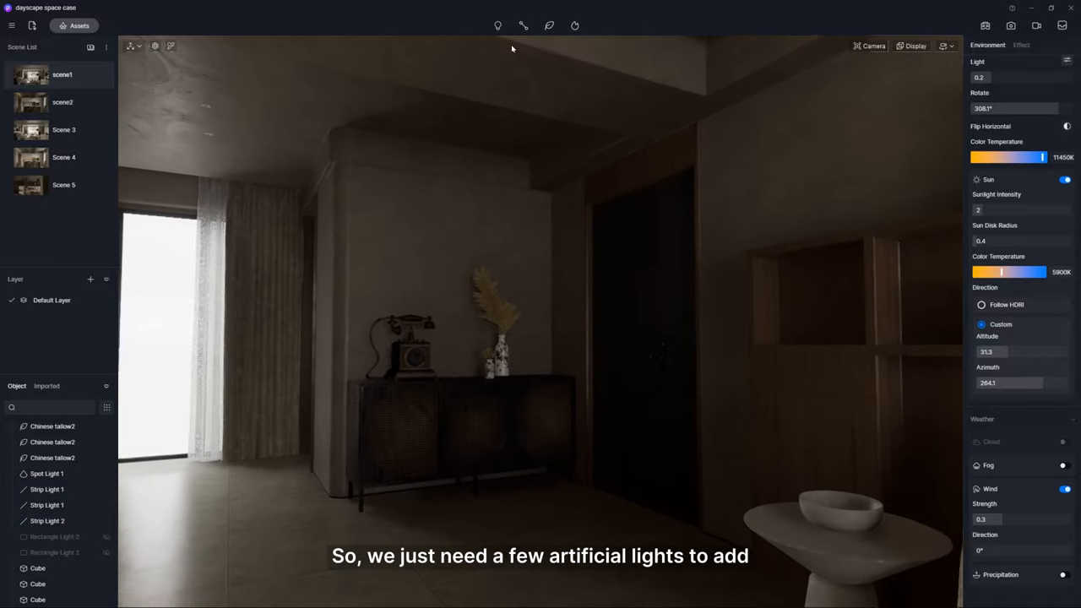
Add a new light from the toolbar Light menu so the wooden shelves glow warmly.
left_click(497, 26)
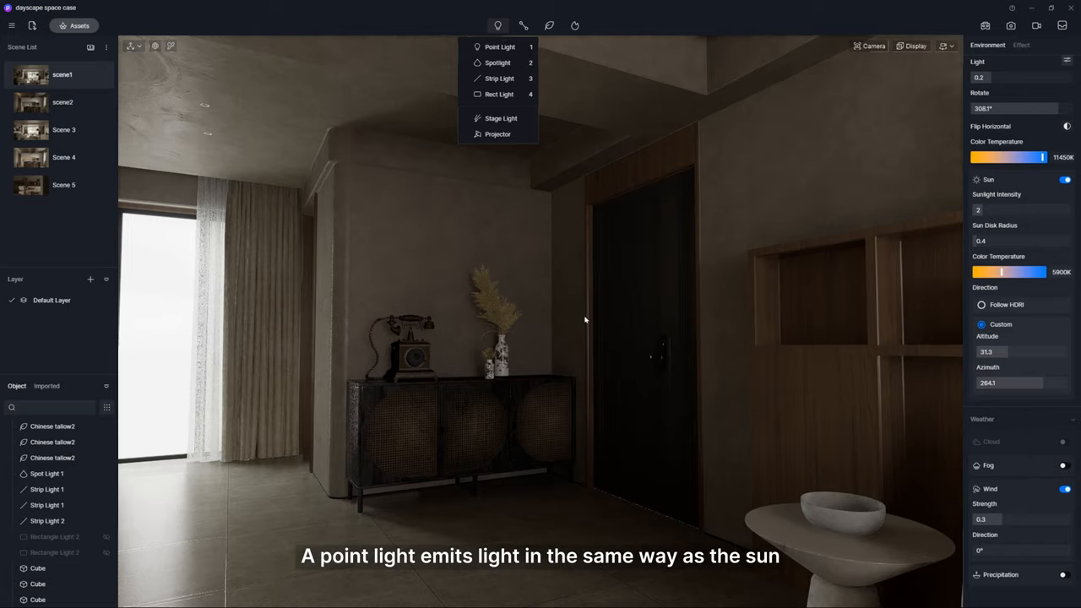
left_click(493, 47)
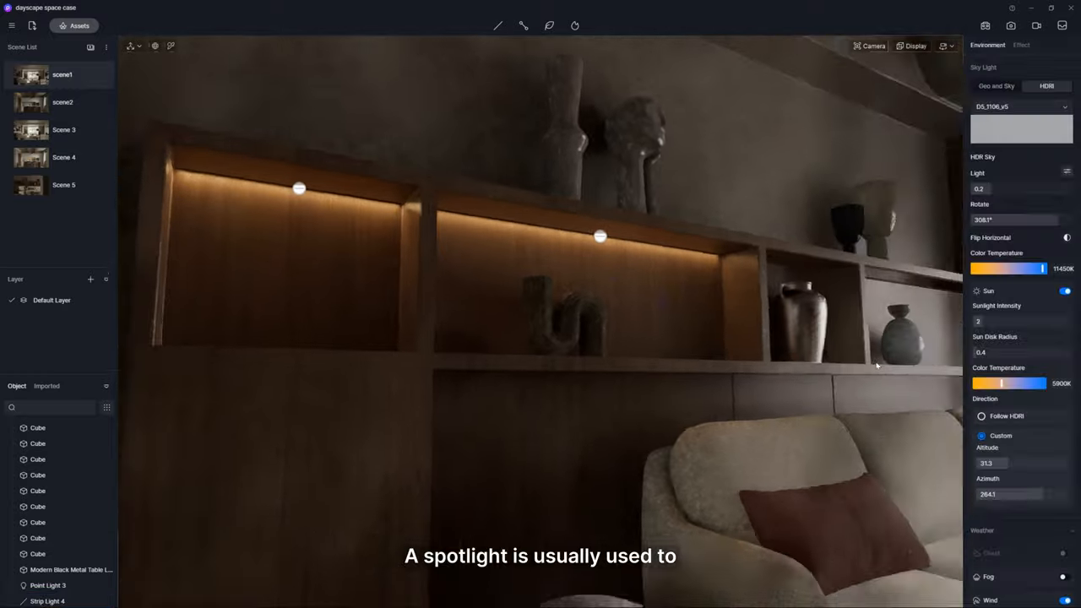
Select Spot Light 2 above the sofa to bring up its Inspector settings.
left_click(47, 600)
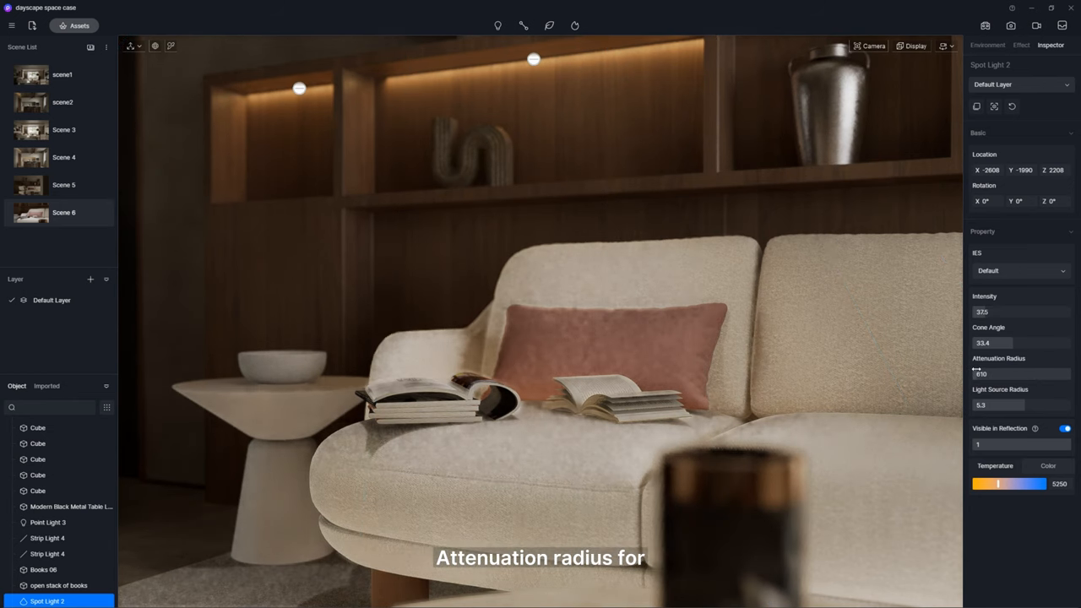
Raise the spotlight's Attenuation Radius, then select Strip Light 2 on the shelf.
left_click_drag(976, 374, 1030, 370)
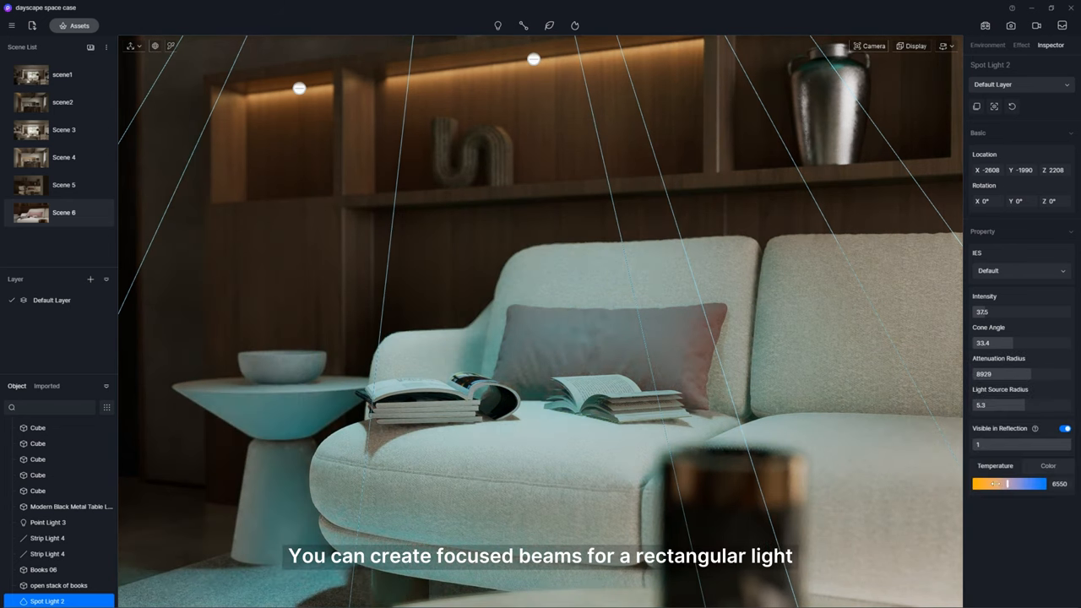
left_click(47, 537)
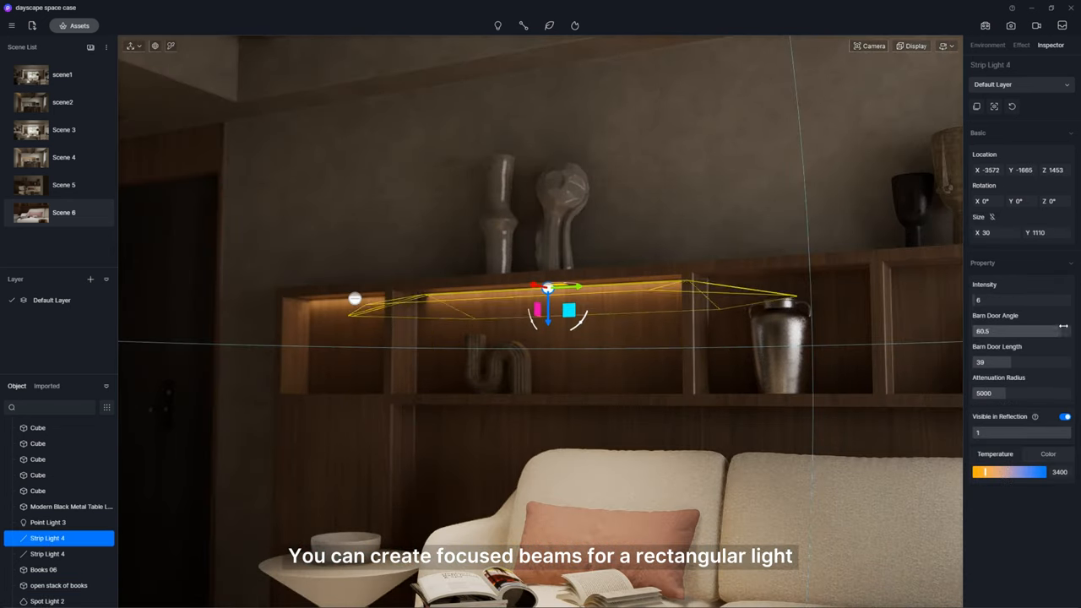